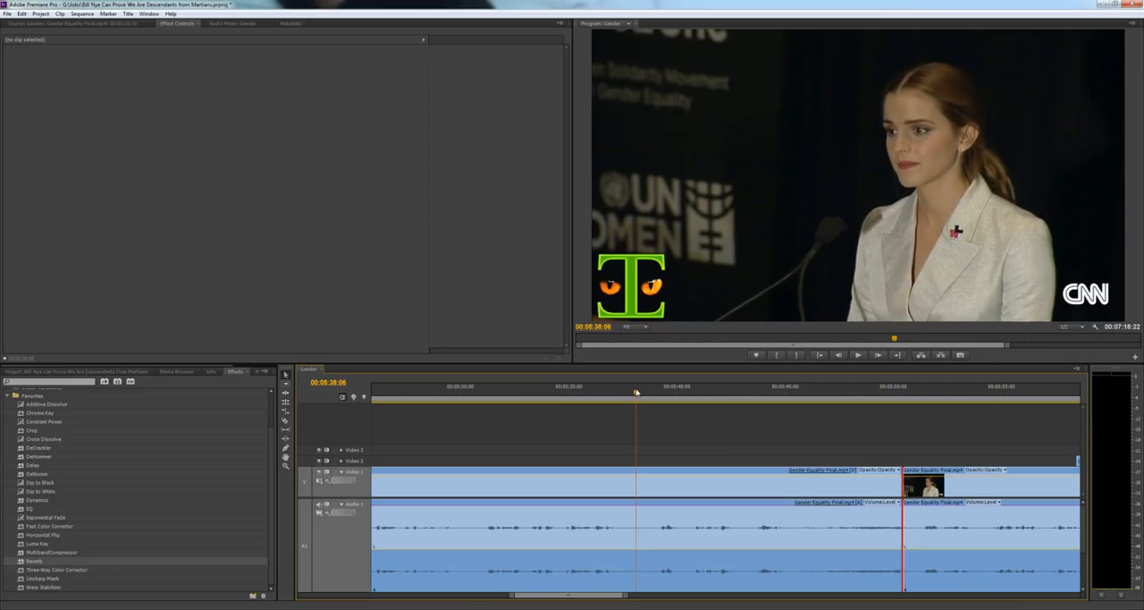
# - Put a copy of Gender Equality Final.mp4 on Video 2 over the celebrity photos
pyautogui.click(856, 355)
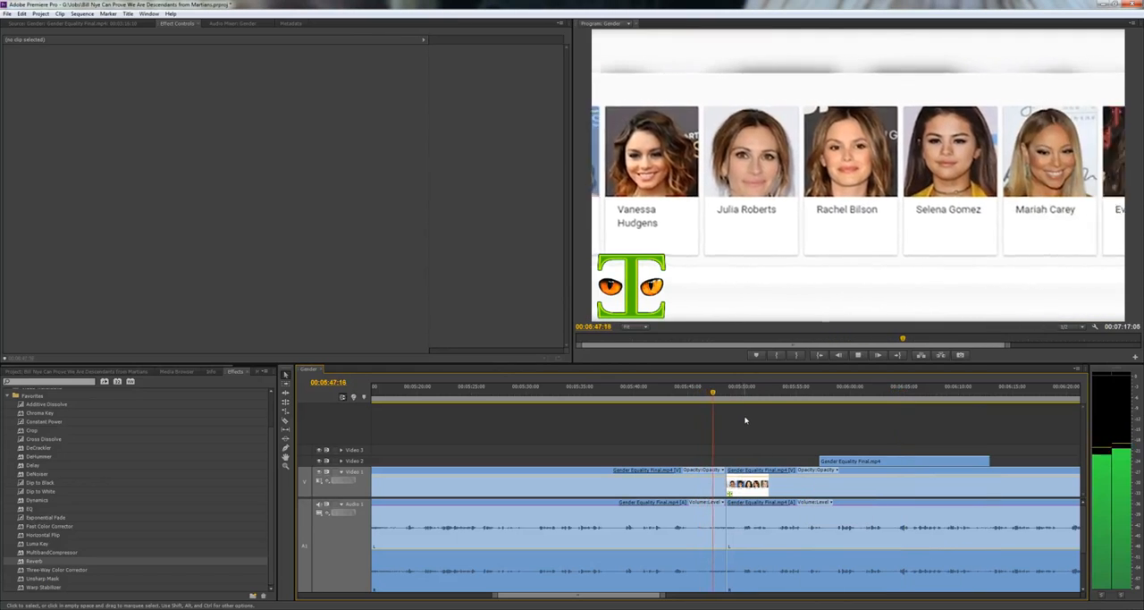
pyautogui.click(877, 354)
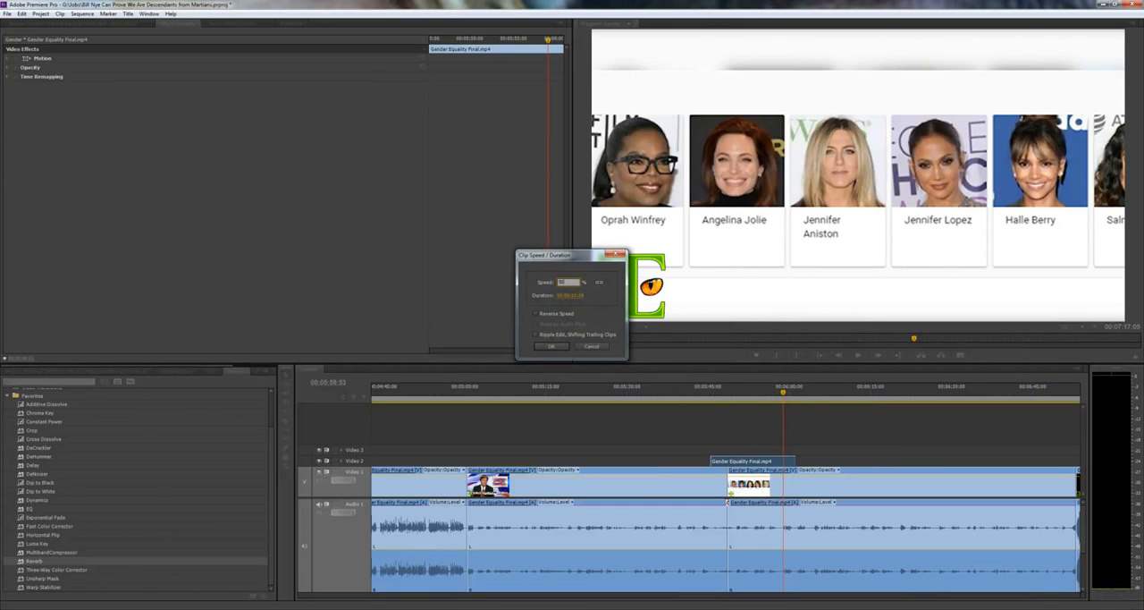
# - Slow the Video 2 clip to 50% and add EQ, MultibandCompressor, Reverb, Dynamics to speech
pyautogui.click(551, 347)
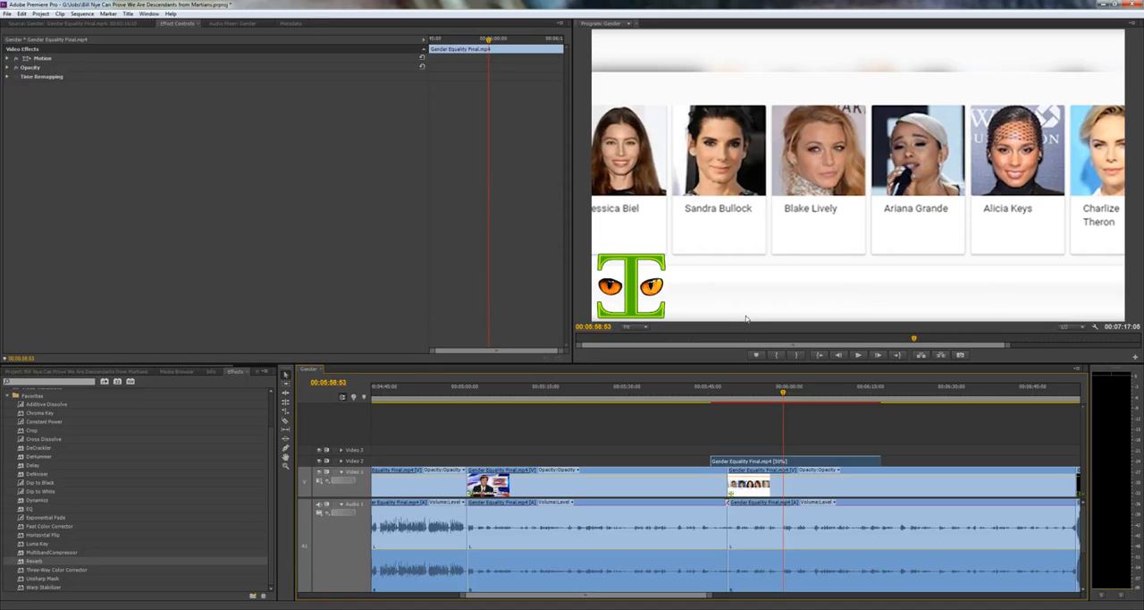
pyautogui.moveTo(766, 338)
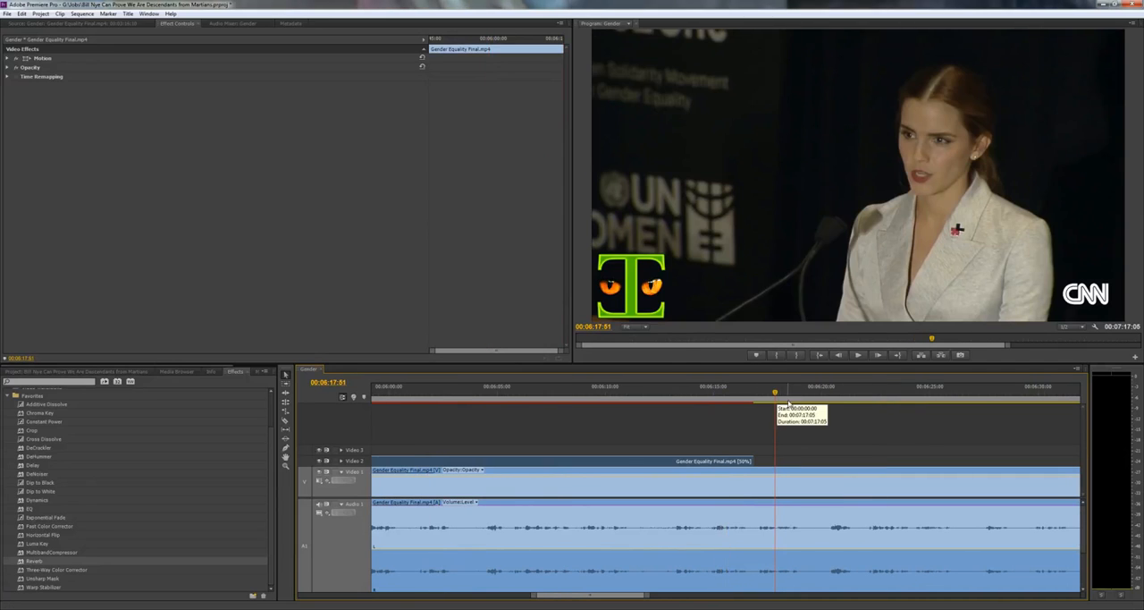
pyautogui.click(796, 386)
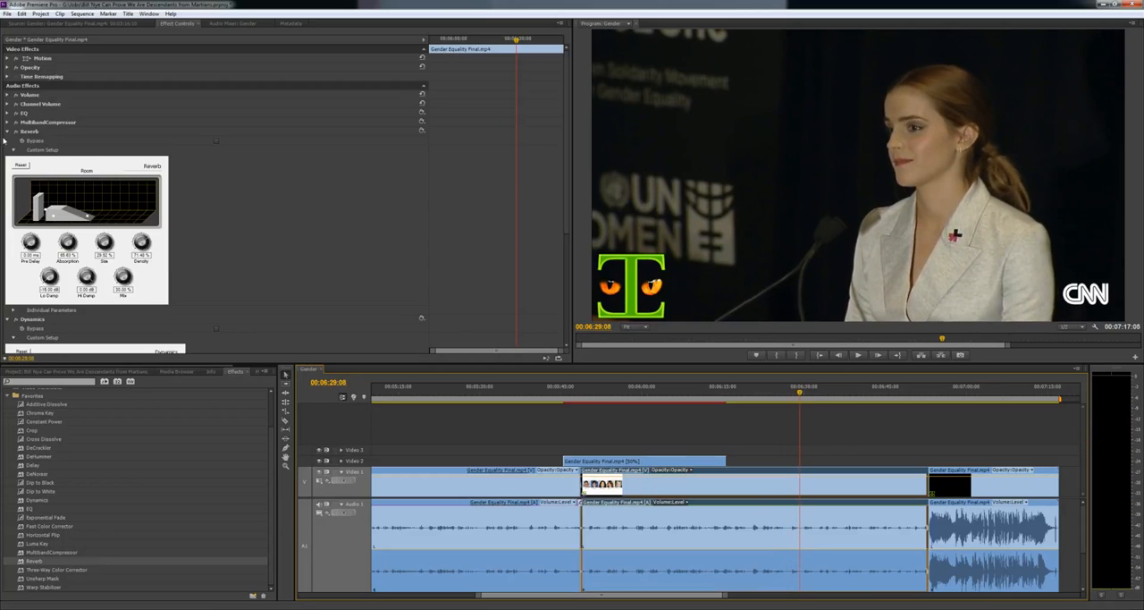
# - Collapse Reverb and drag the EQ Custom Setup low band down to cut low frequencies
pyautogui.click(7, 168)
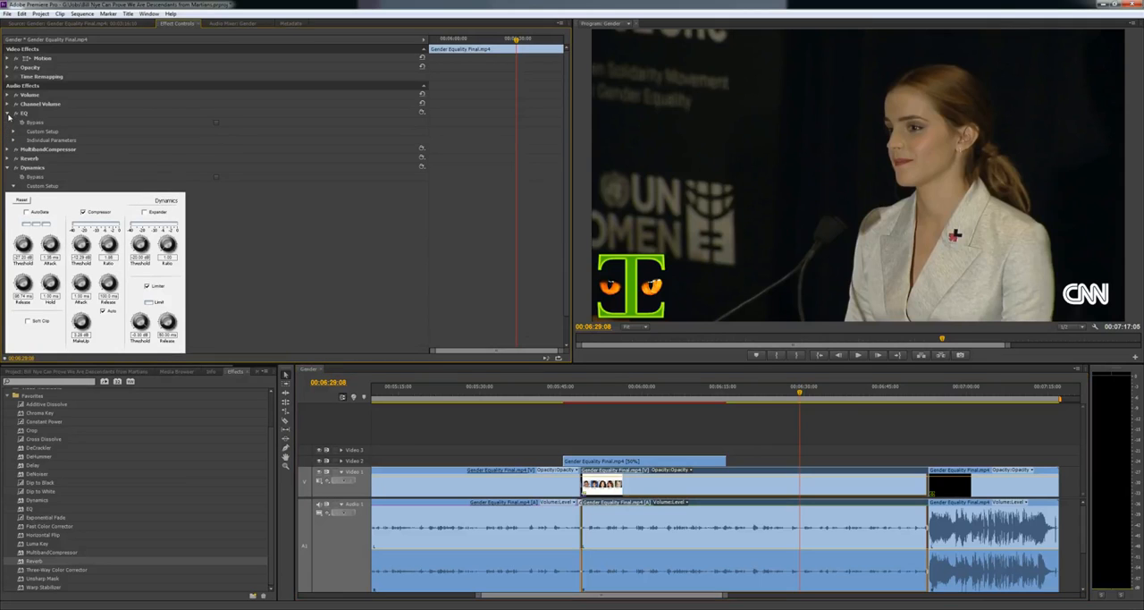
pyautogui.click(8, 114)
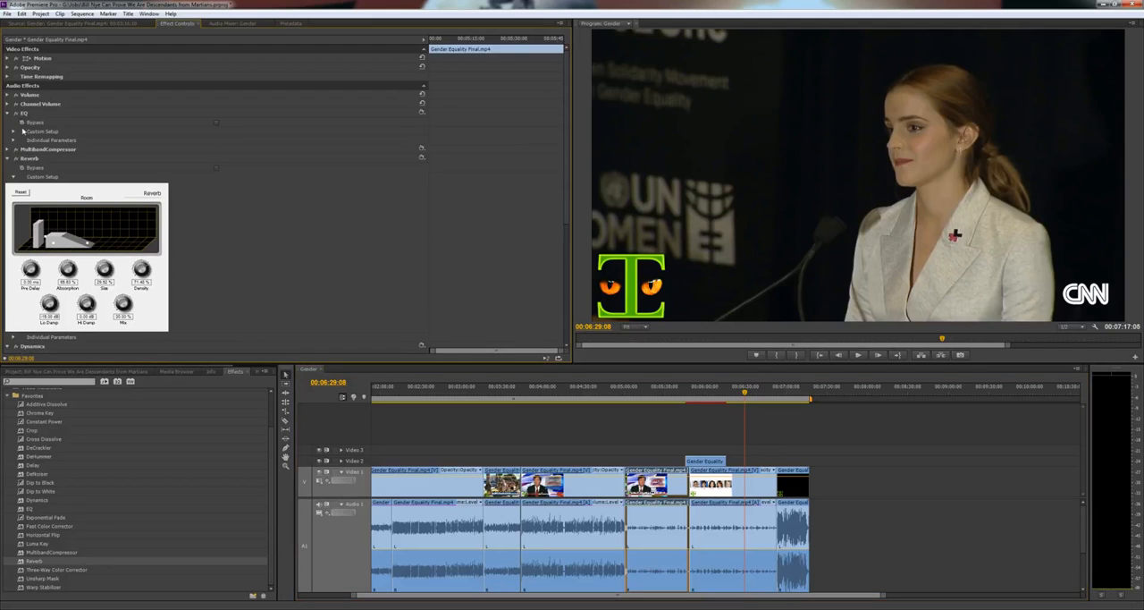
pyautogui.click(13, 131)
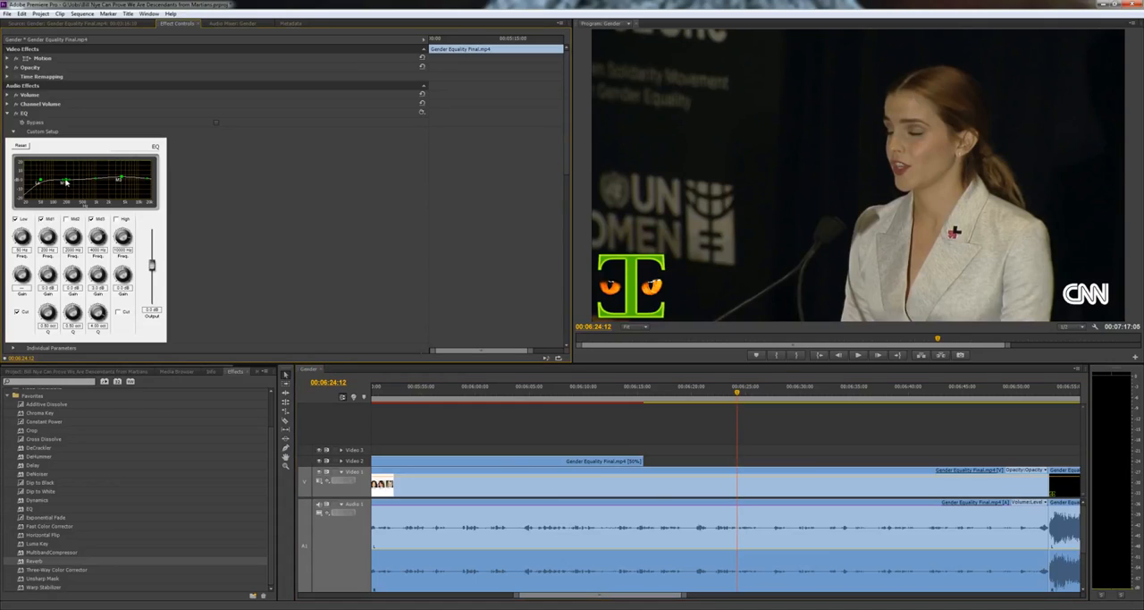
pyautogui.moveTo(64, 181); pyautogui.dragTo(63, 193)
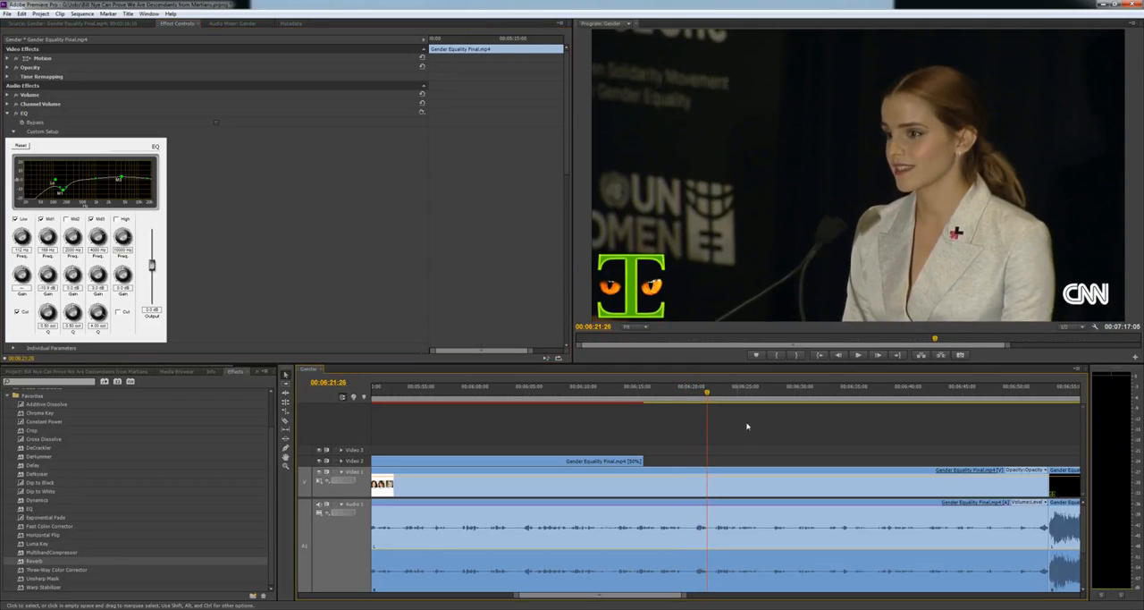
pyautogui.click(735, 514)
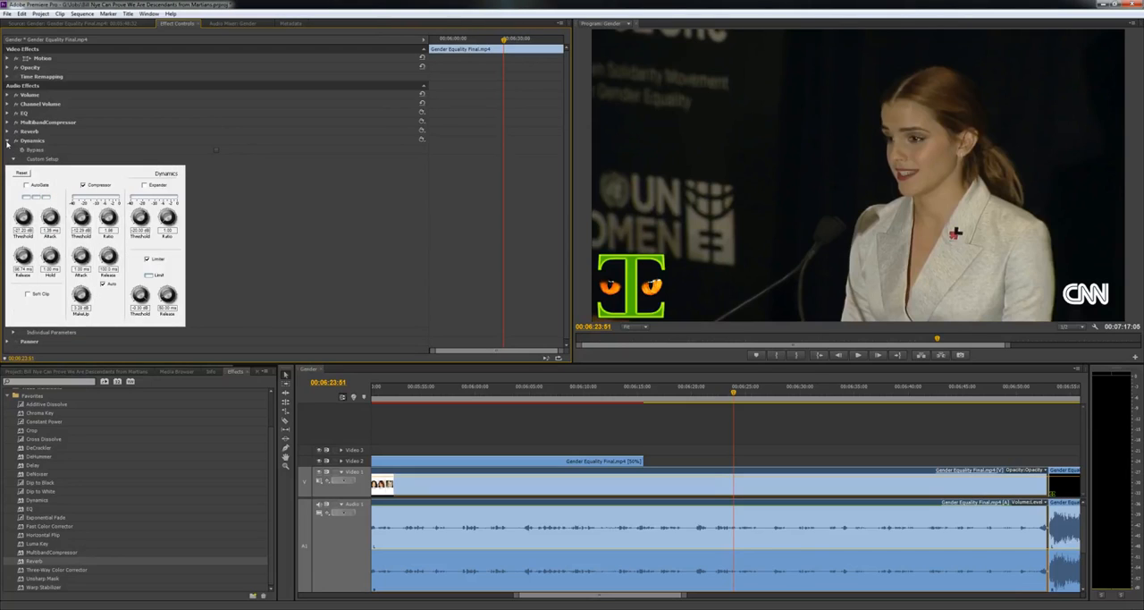
# - Apply a different MultibandCompressor preset to the speech clip, changing its band thresholds
pyautogui.click(7, 140)
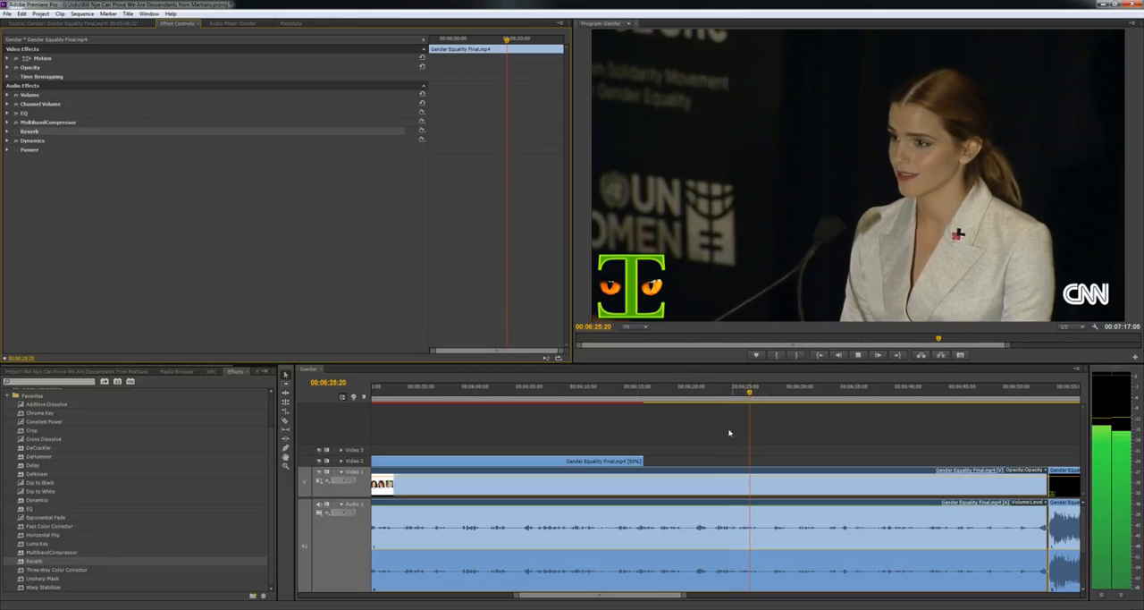
pyautogui.click(694, 401)
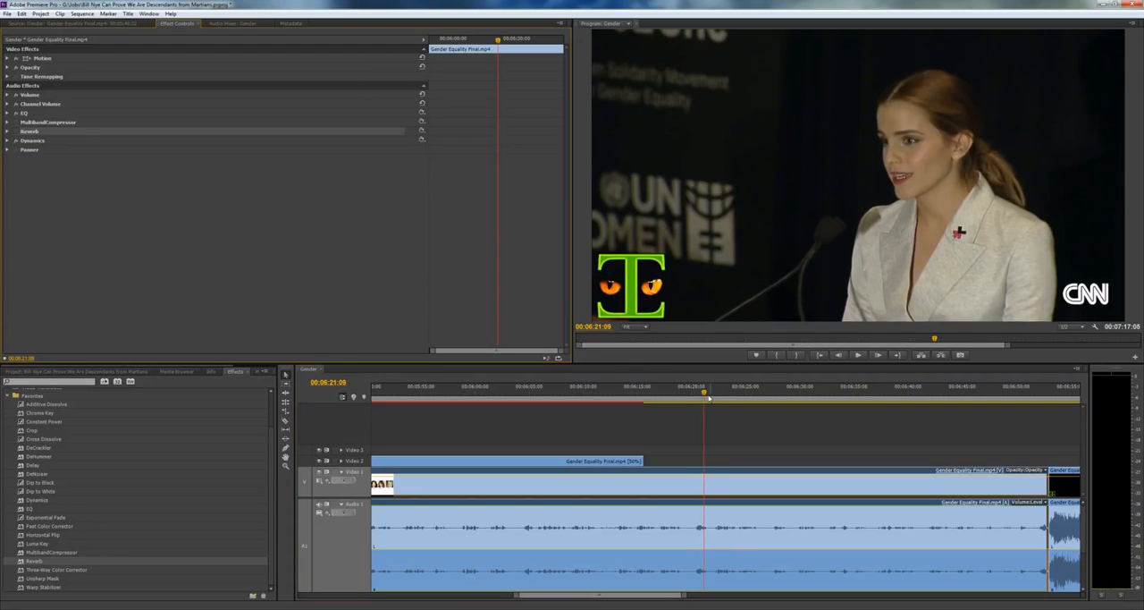
pyautogui.click(876, 355)
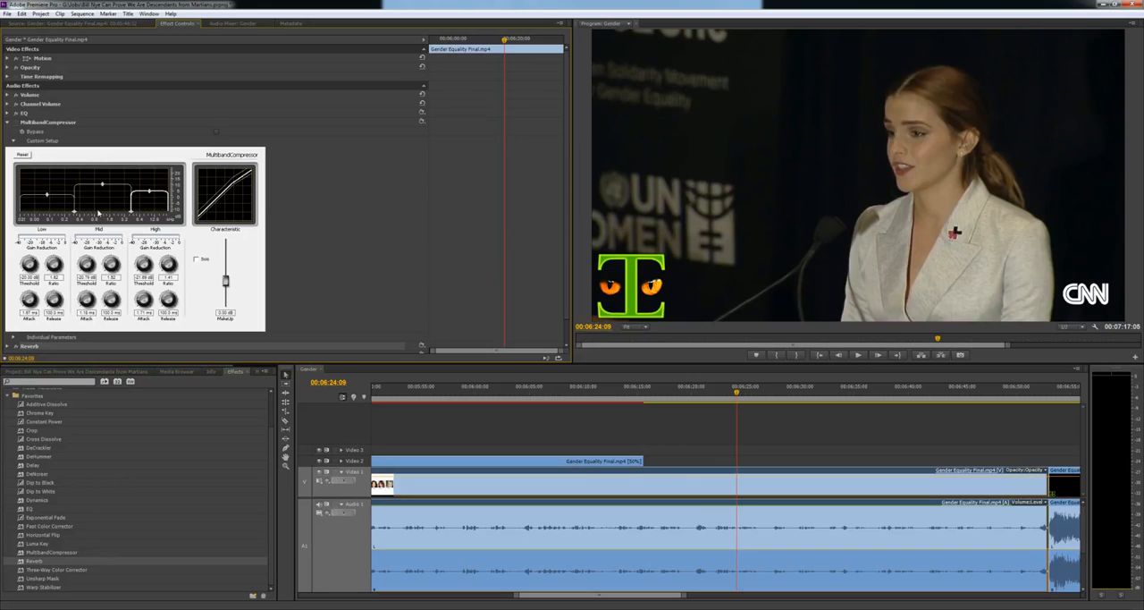
pyautogui.moveTo(320, 116)
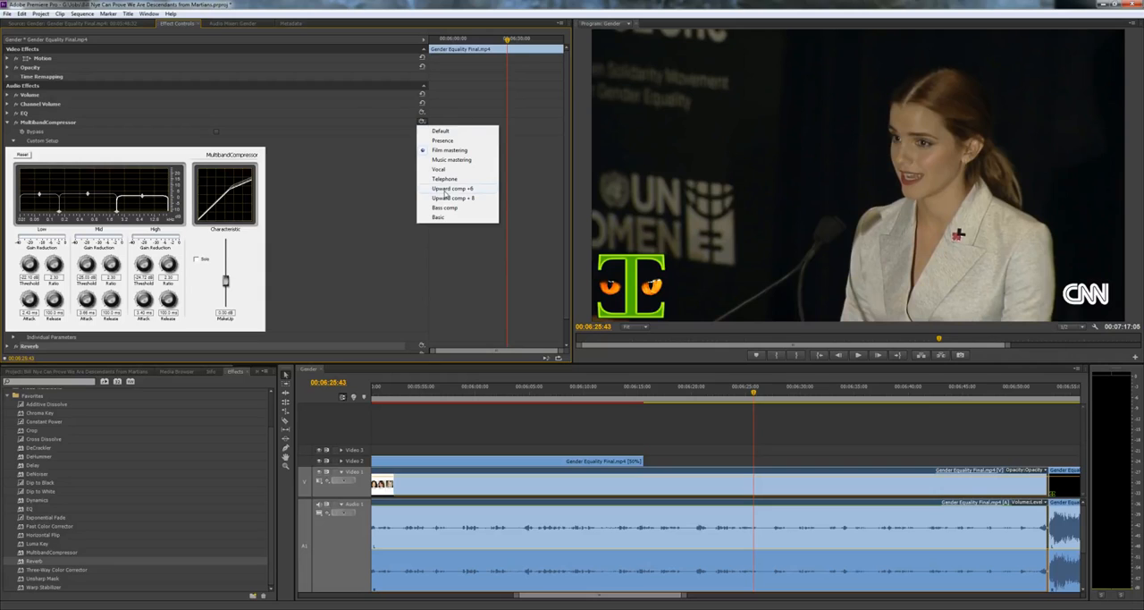
pyautogui.click(452, 189)
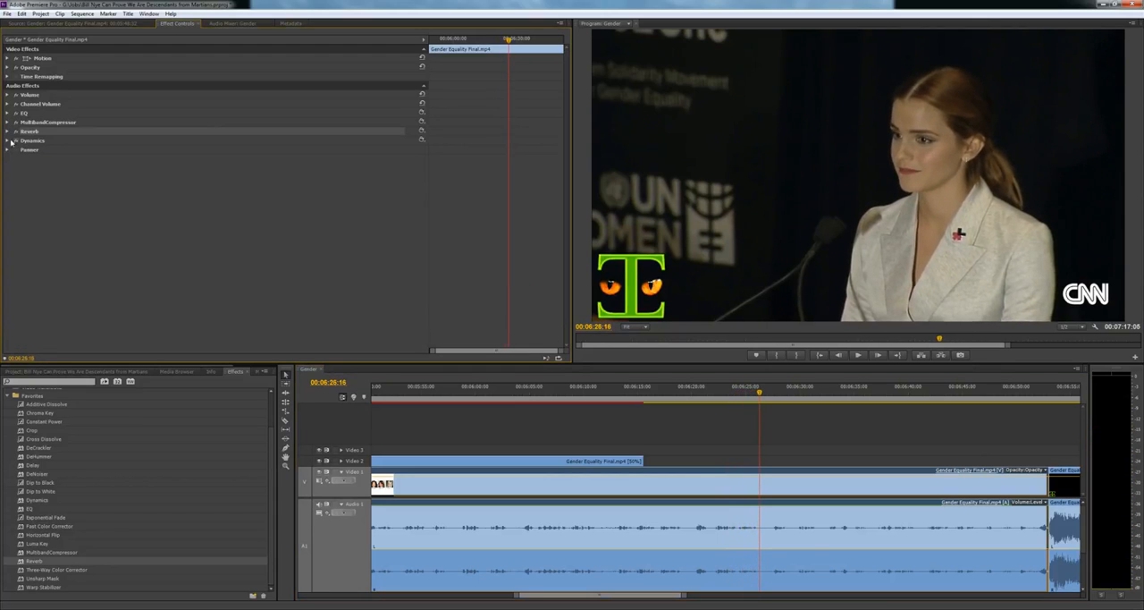
# - Add Dynamics to the speech audio and enable its Compressor and Limiter in Custom Setup
pyautogui.click(7, 140)
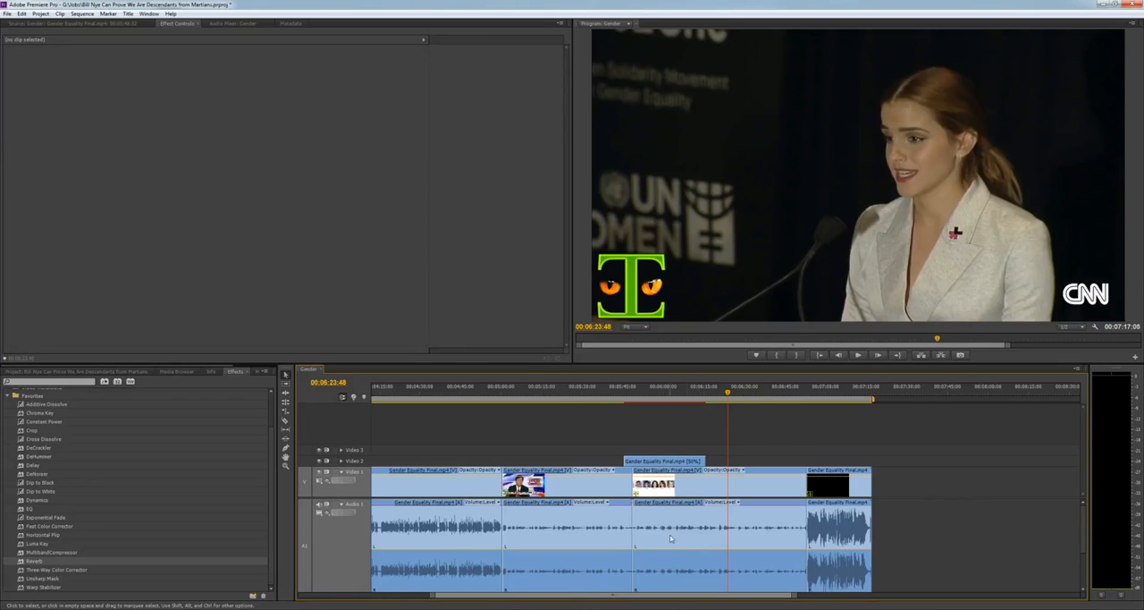
pyautogui.rightClick(684, 533)
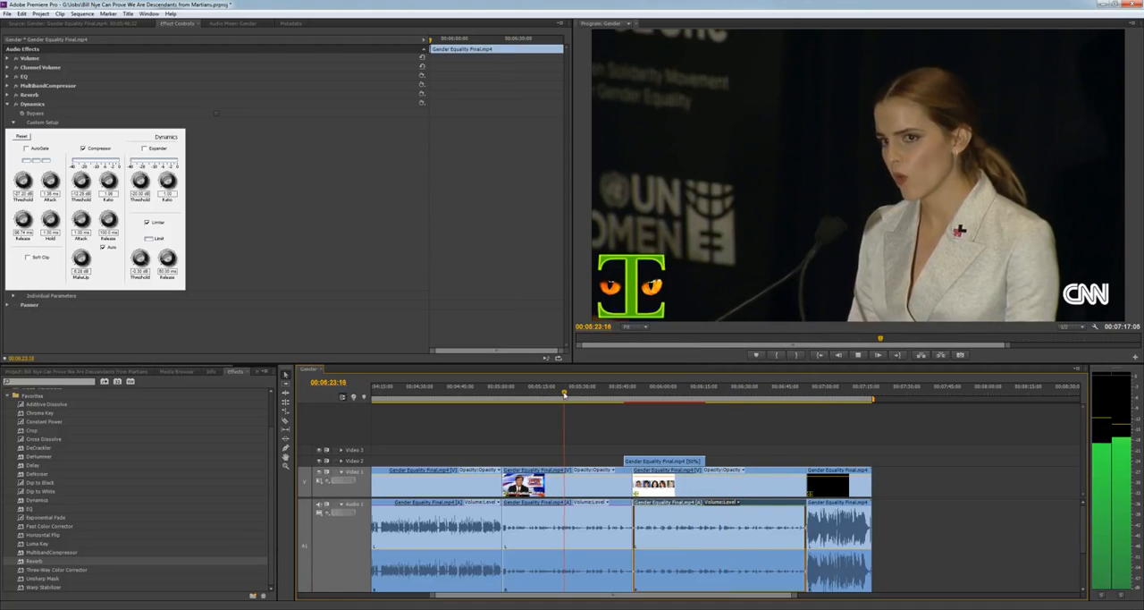
pyautogui.click(611, 485)
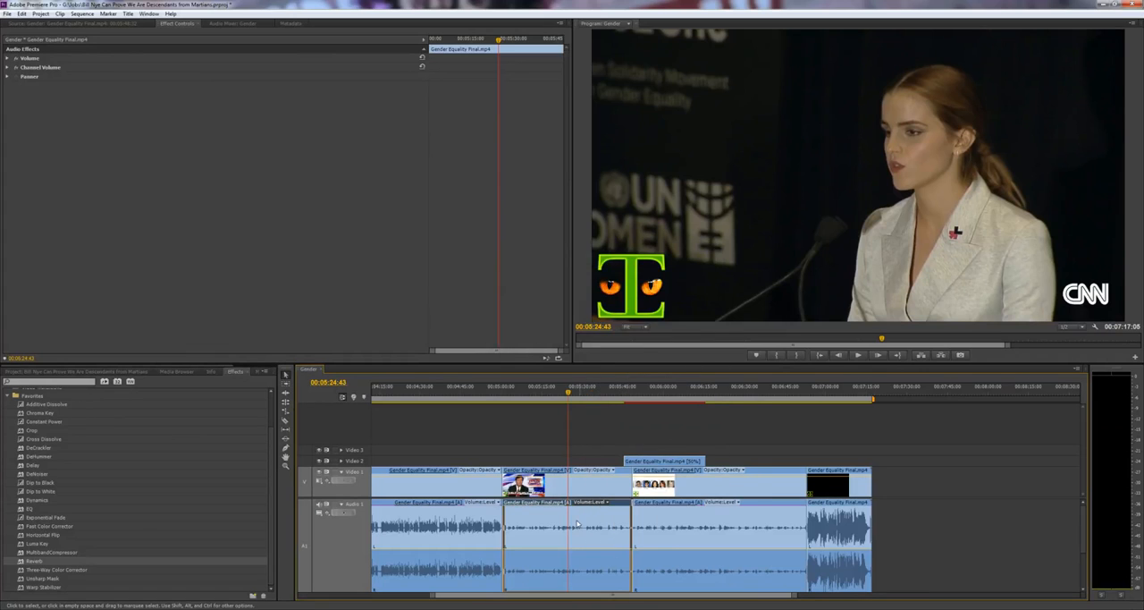
pyautogui.click(8, 104)
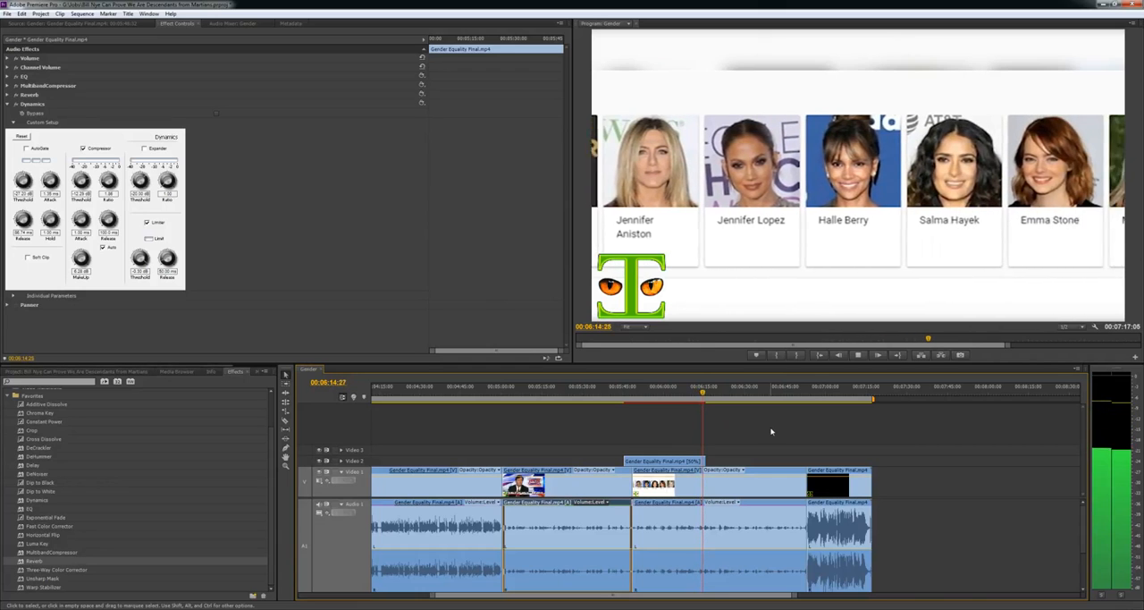
pyautogui.click(703, 386)
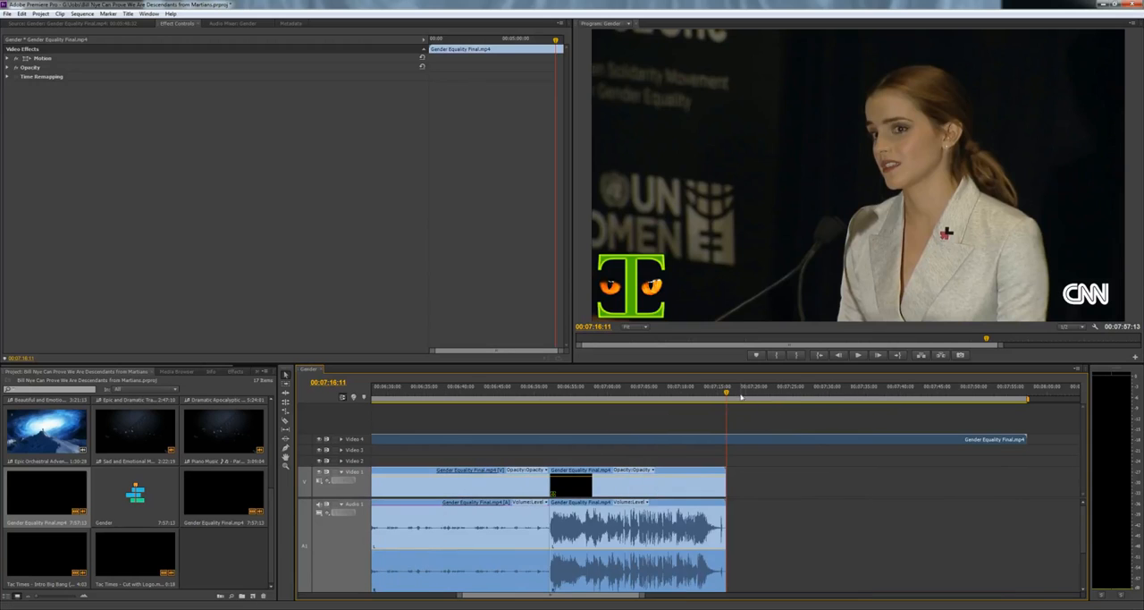
# - Open Export Settings for the Gender sequence via File > Export > Media
pyautogui.click(1027, 395)
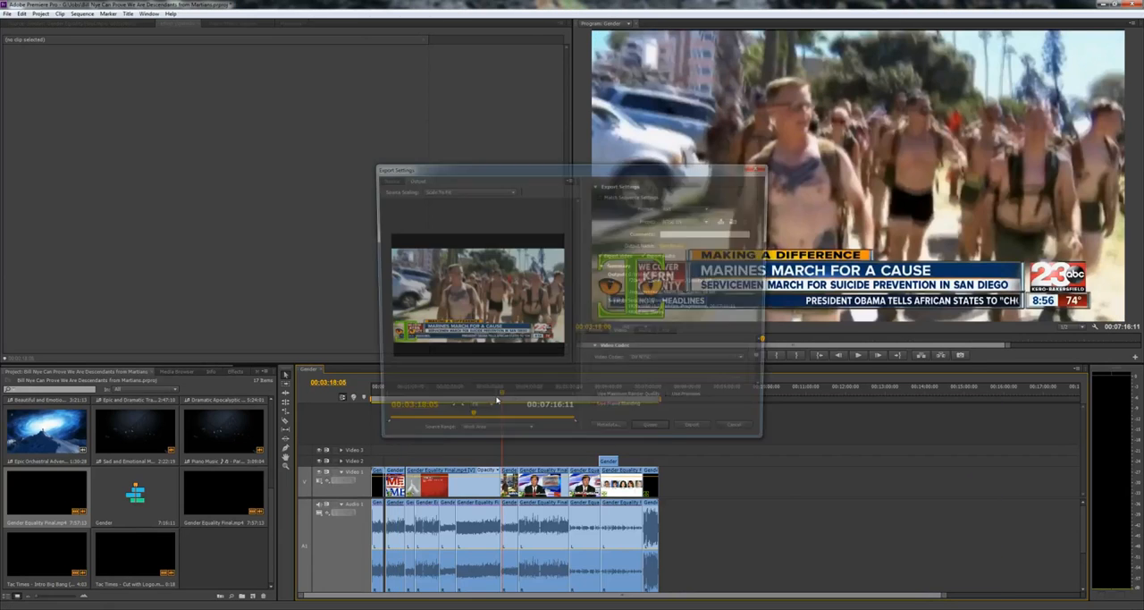
# - Set the export format to H.264 with the HD 1080p 60fps preset
pyautogui.click(688, 207)
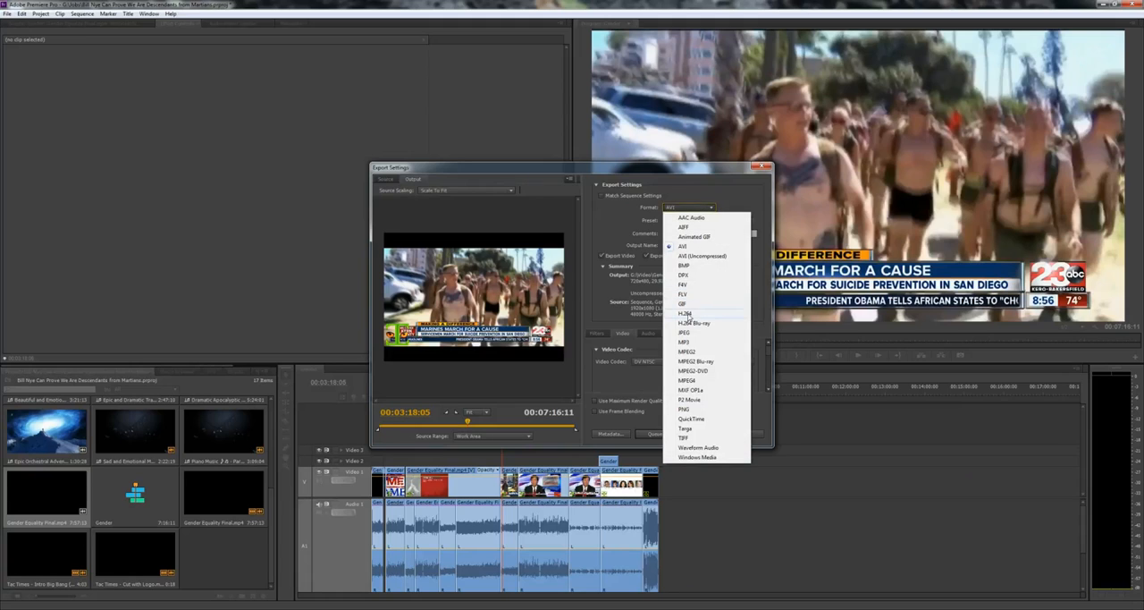
pyautogui.click(682, 246)
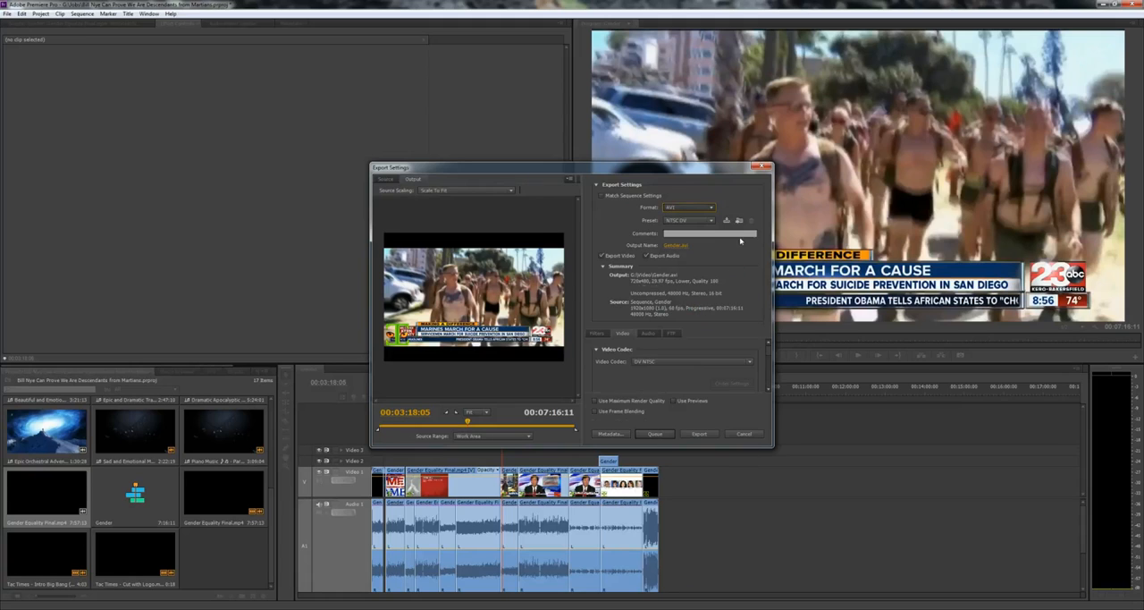
pyautogui.click(688, 220)
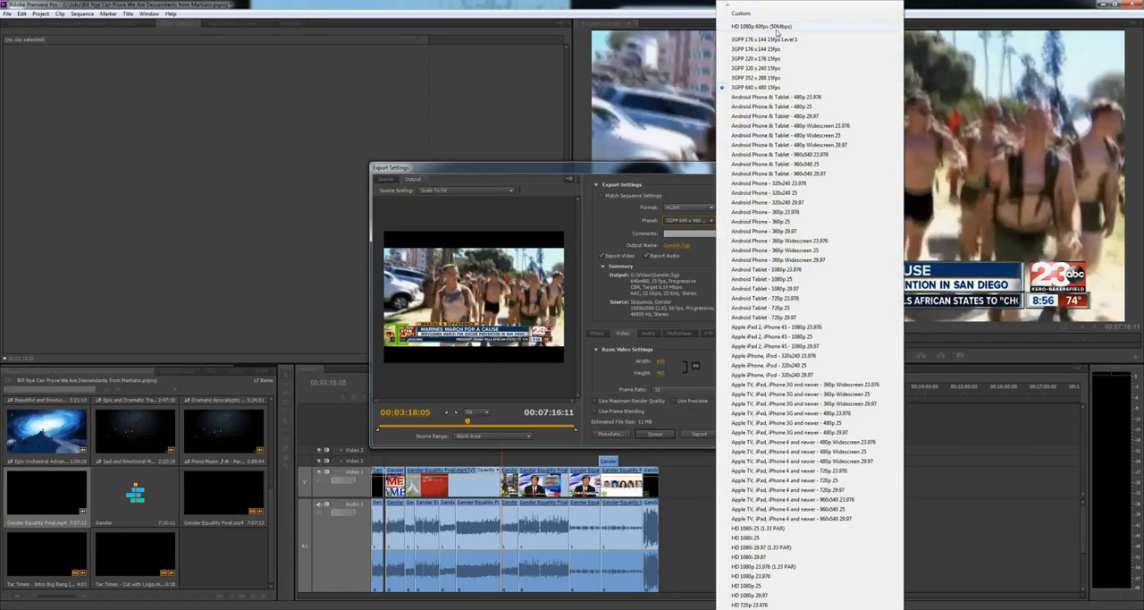
pyautogui.click(761, 26)
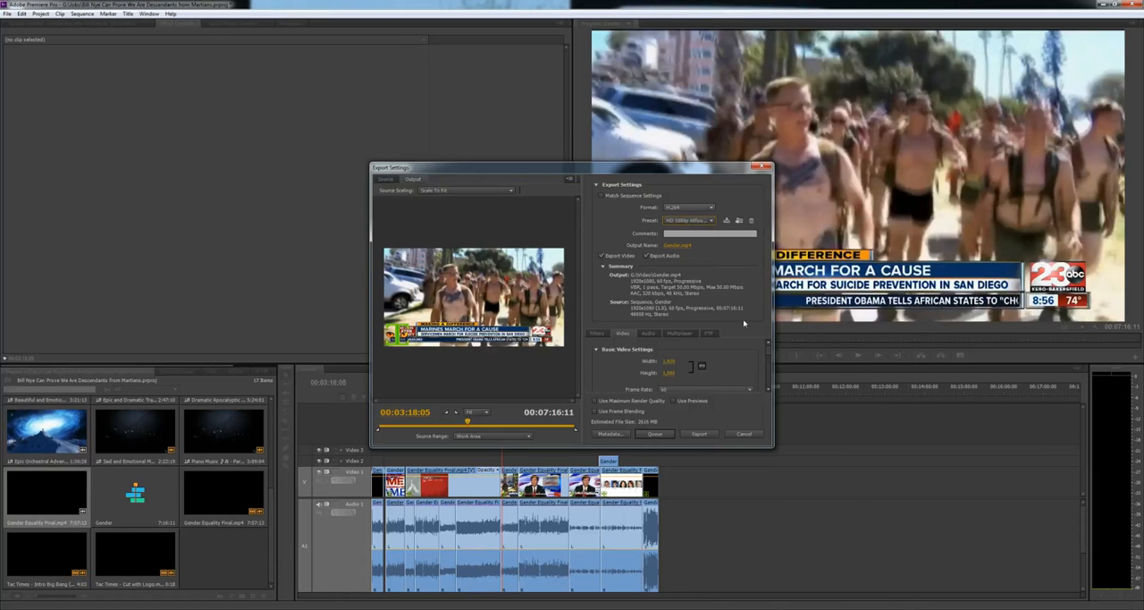
pyautogui.moveTo(683, 253)
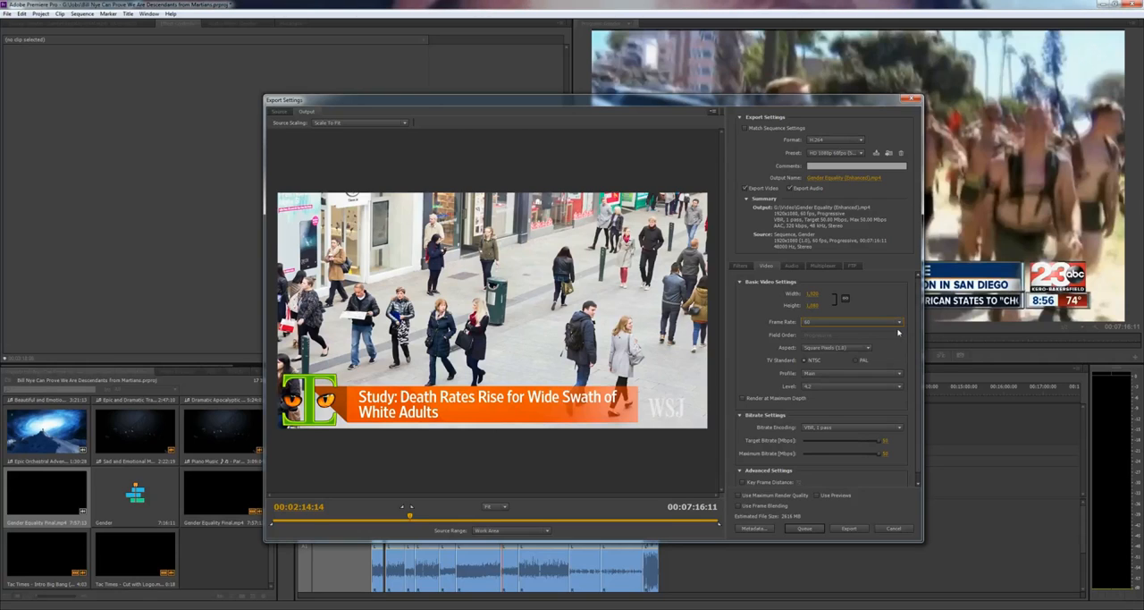
# - Keep Square Pixels aspect and VBR 1-pass, setting target bitrate to 25 Mbps
pyautogui.click(835, 346)
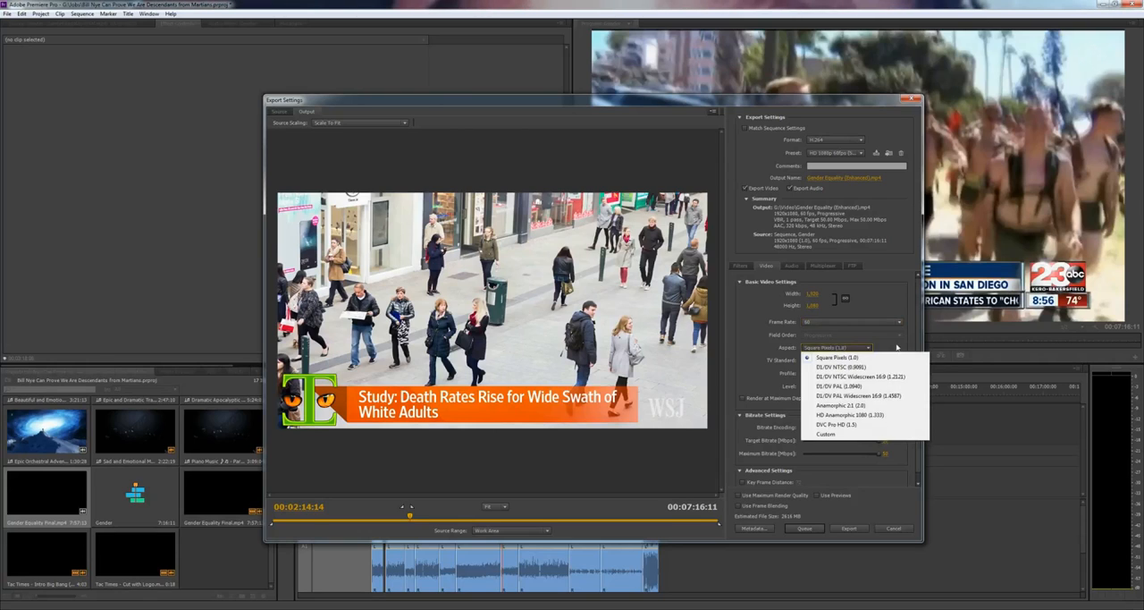
pyautogui.click(837, 356)
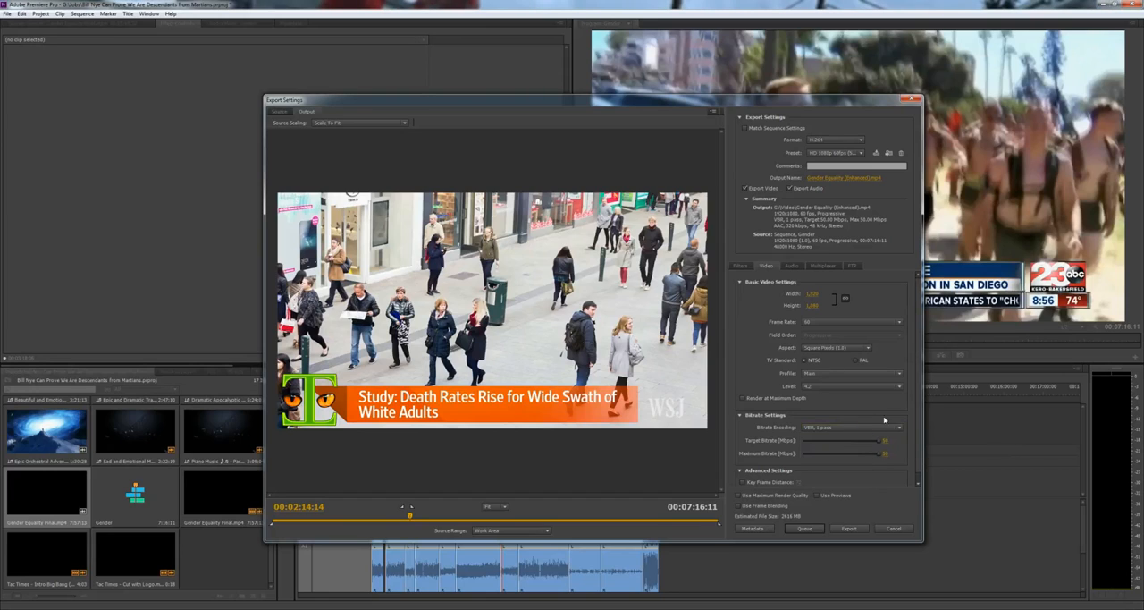
pyautogui.click(891, 439)
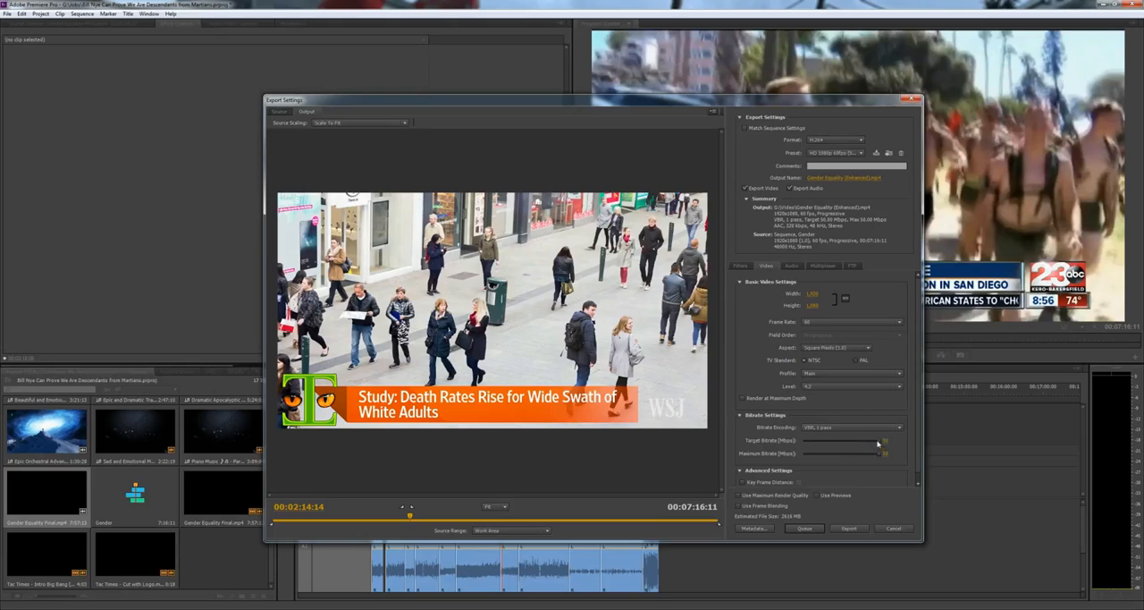
pyautogui.moveTo(880, 442)
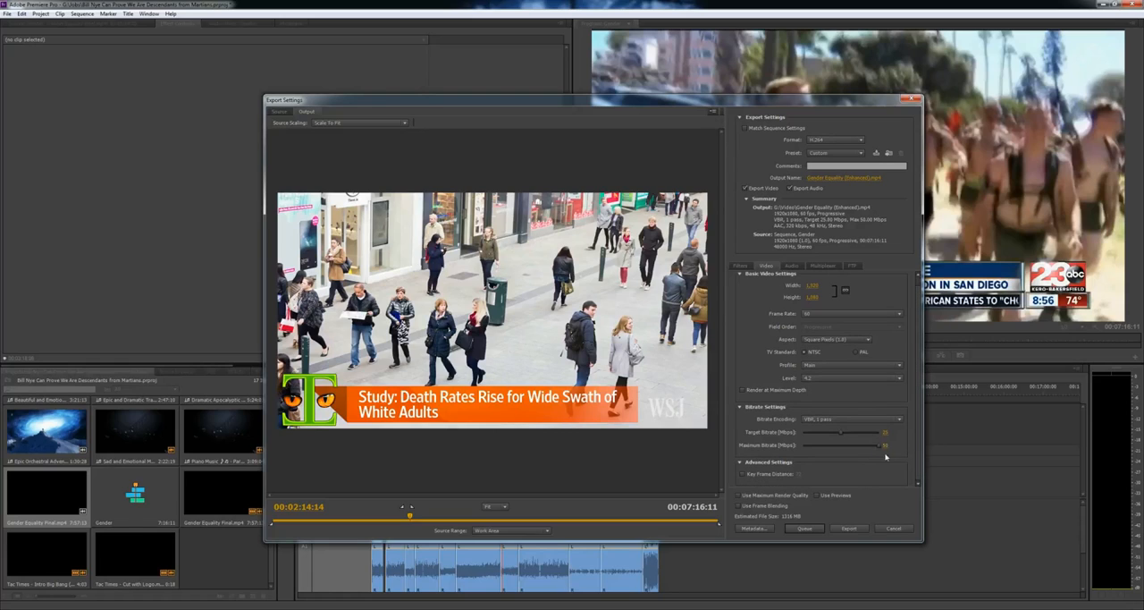
pyautogui.moveTo(854, 437)
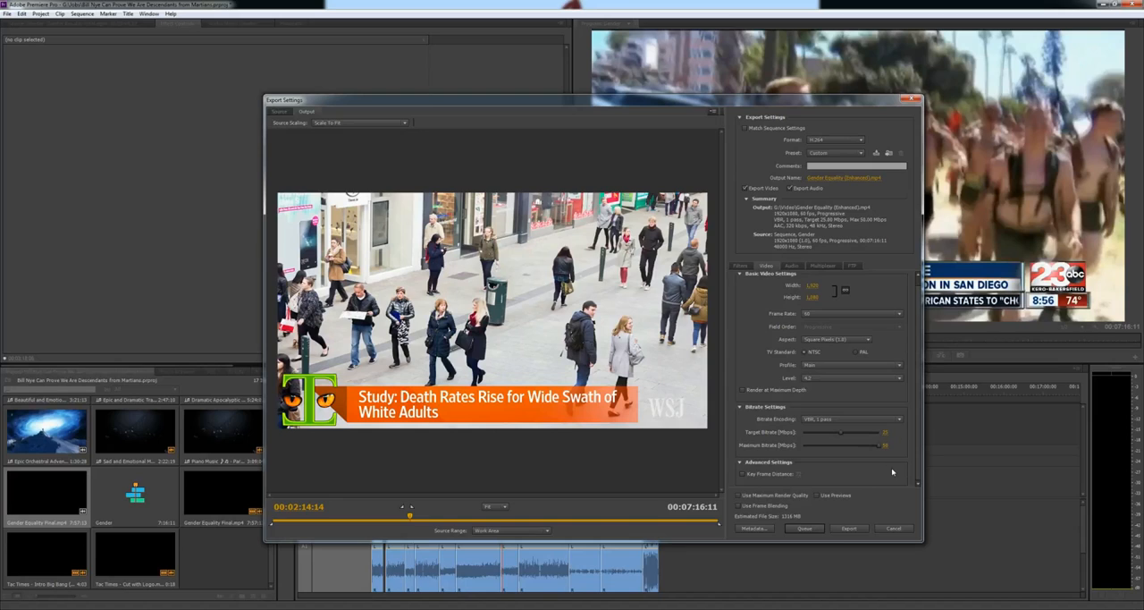
pyautogui.moveTo(842, 433)
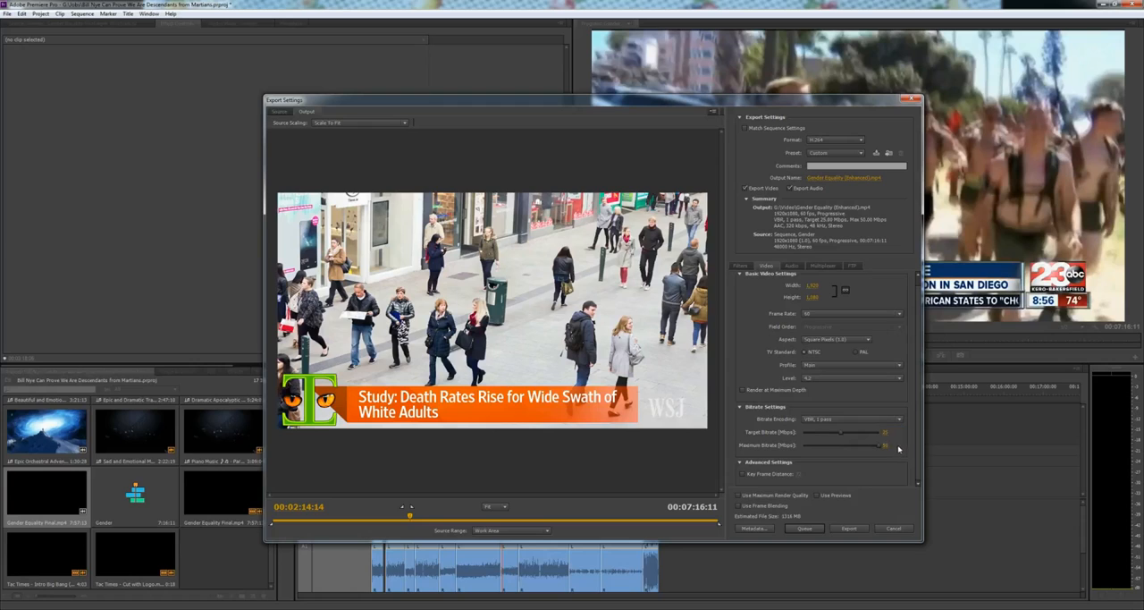
pyautogui.moveTo(907, 526)
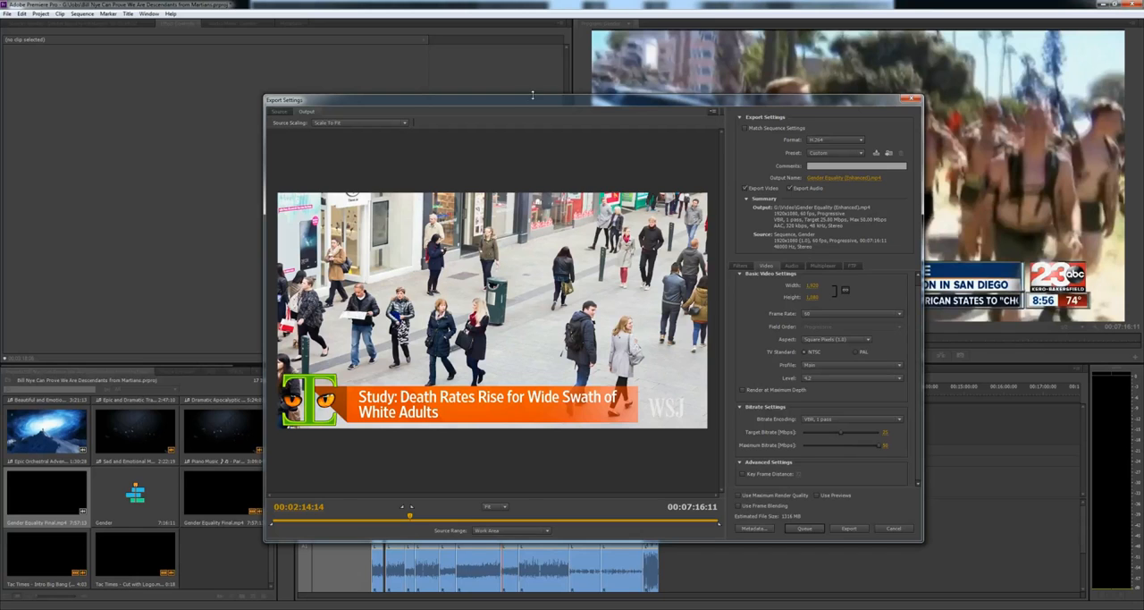
pyautogui.moveTo(532, 99); pyautogui.dragTo(543, 109)
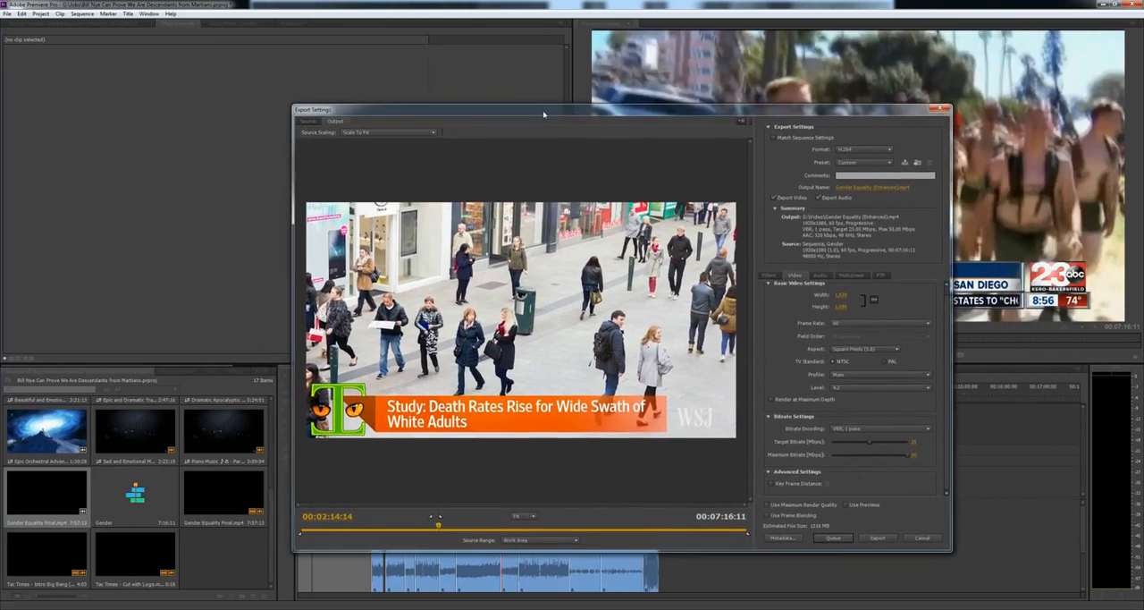
pyautogui.moveTo(542, 109); pyautogui.dragTo(534, 91)
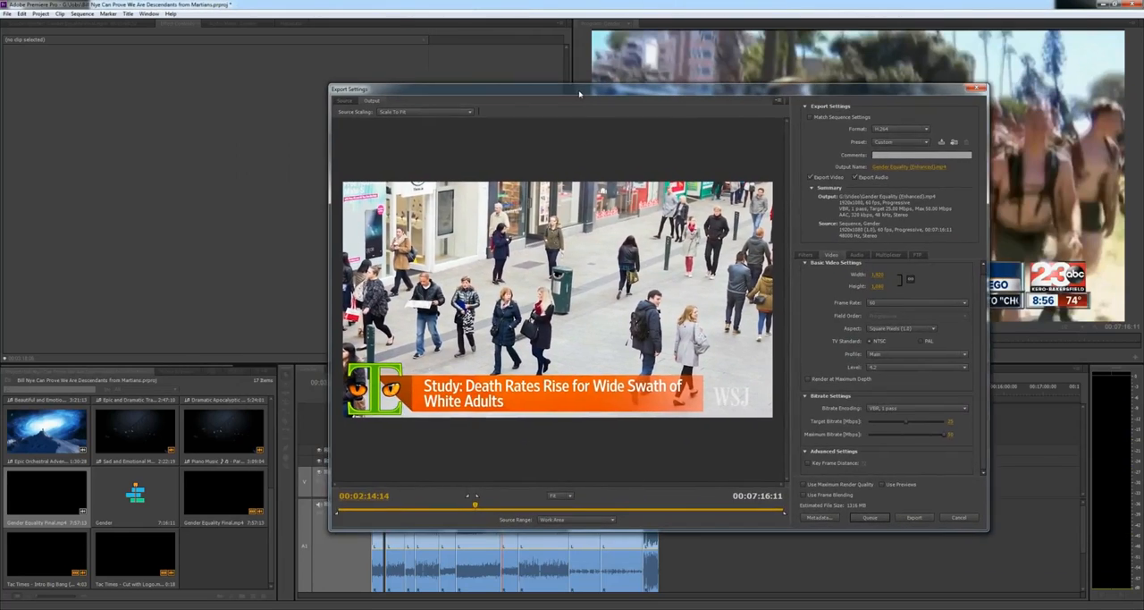
pyautogui.moveTo(579, 89); pyautogui.dragTo(579, 98)
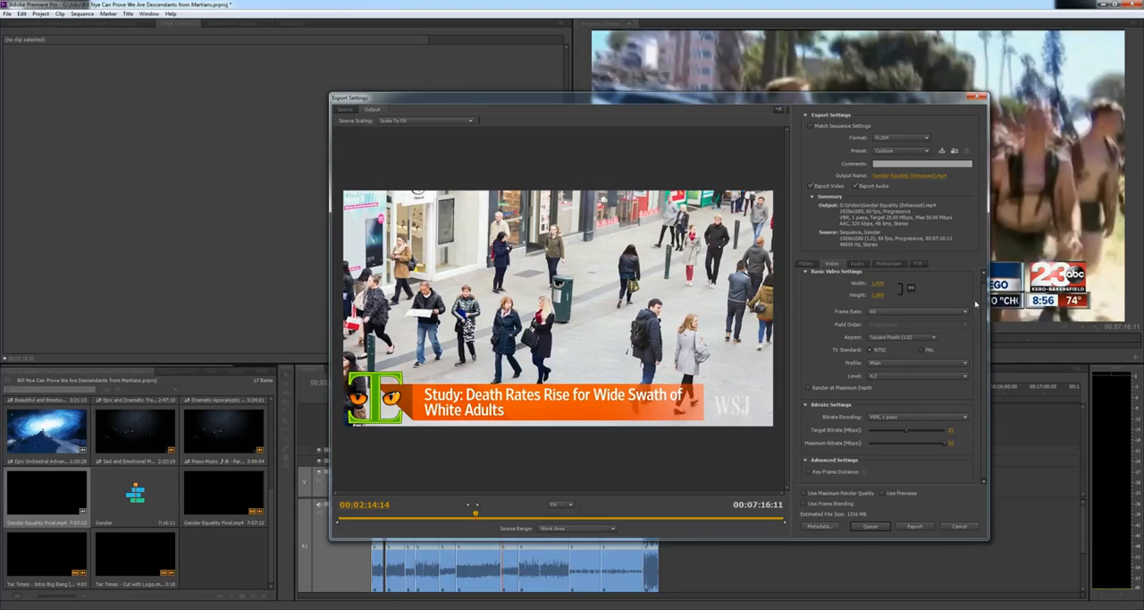